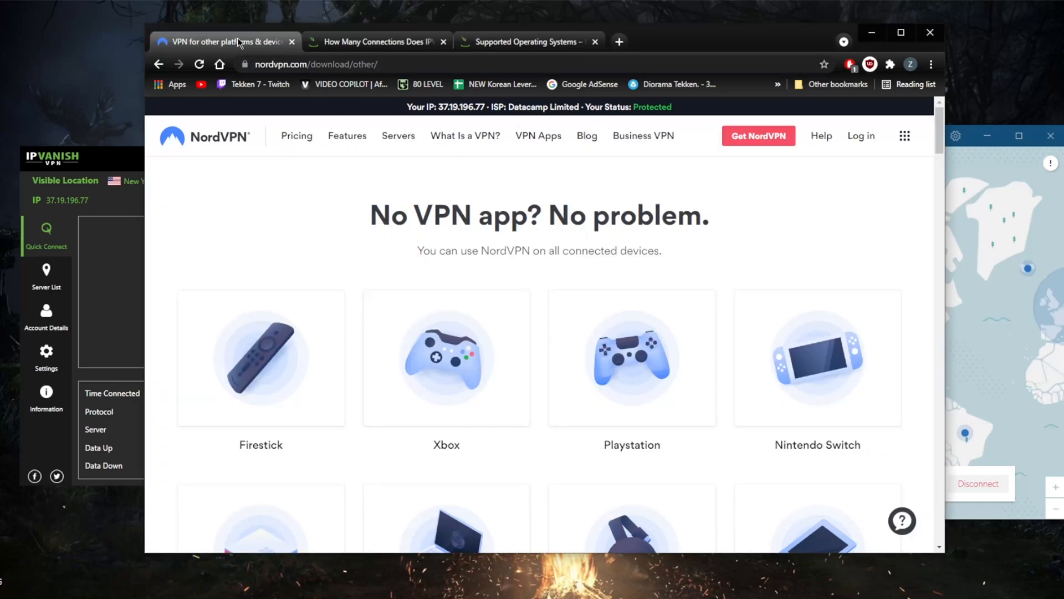
mouse_move(409, 192)
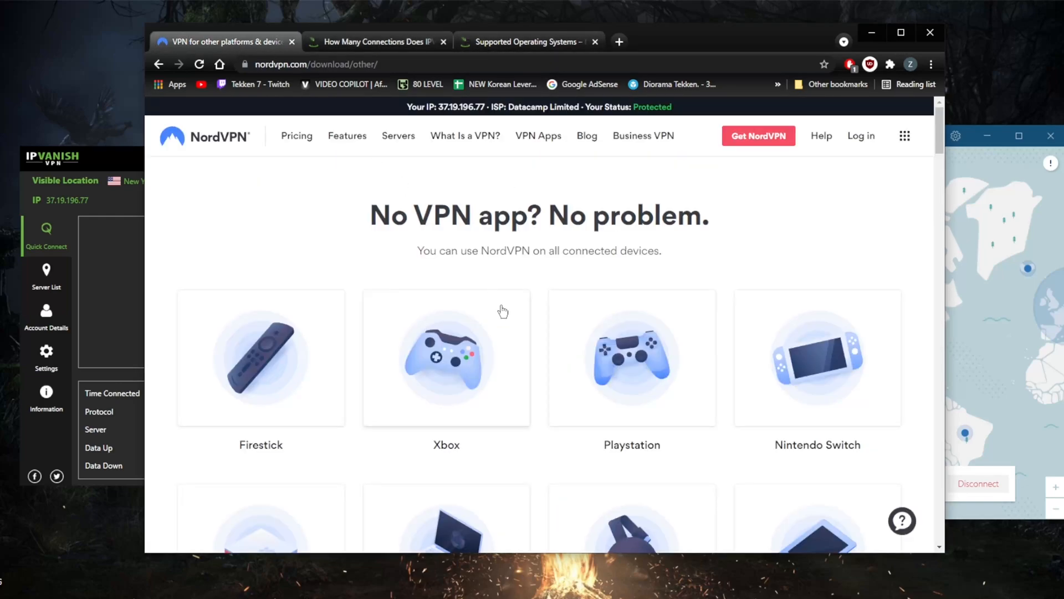
- Scroll the browser page while the IPVanish and NordVPN apps sit in front
scroll(down, 3)
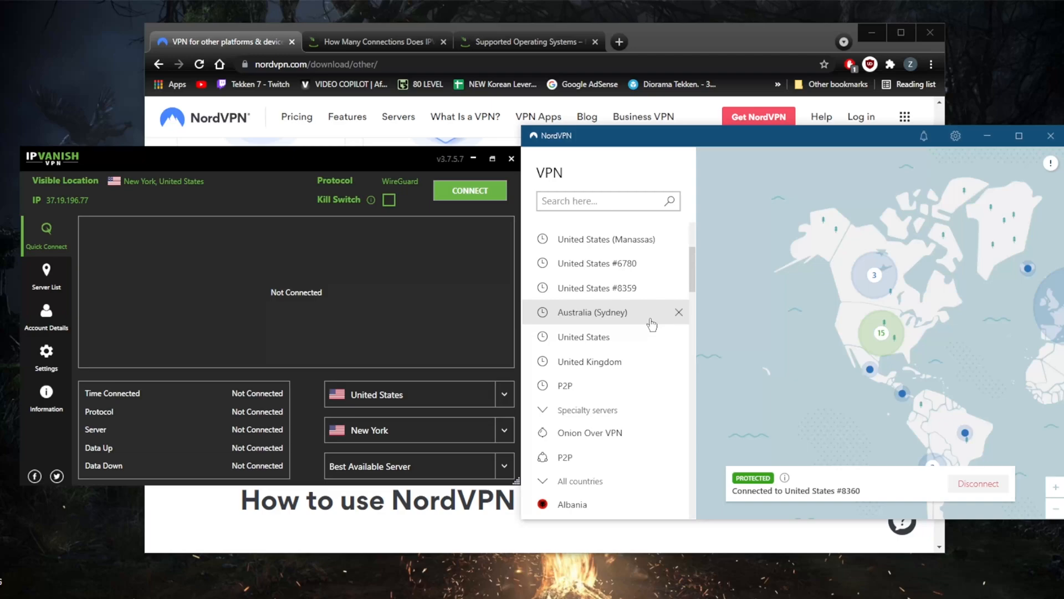
mouse_move(582, 337)
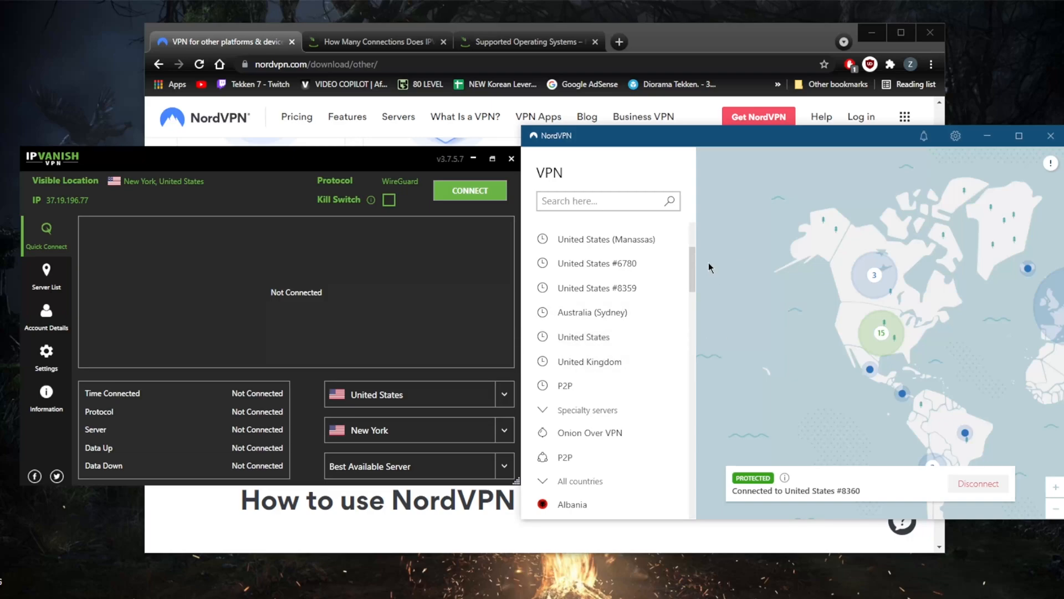
mouse_move(153, 368)
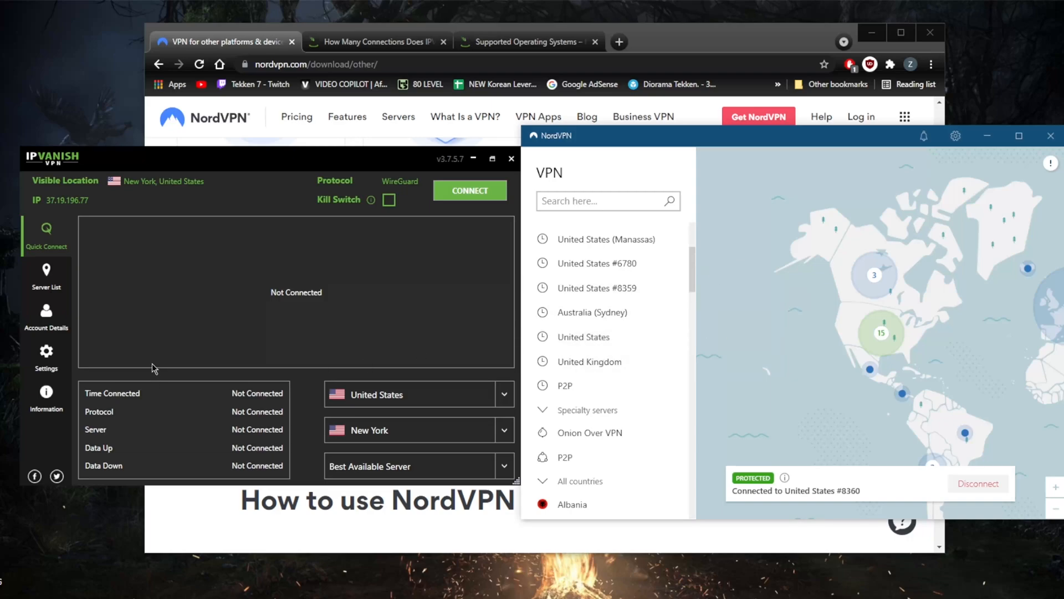
mouse_move(183, 322)
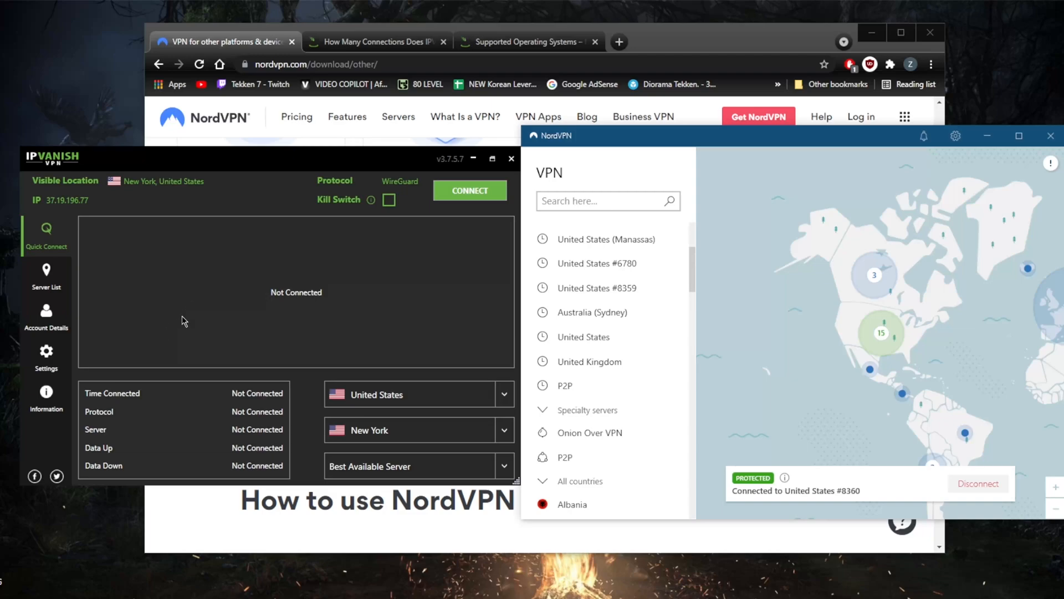
mouse_move(134, 352)
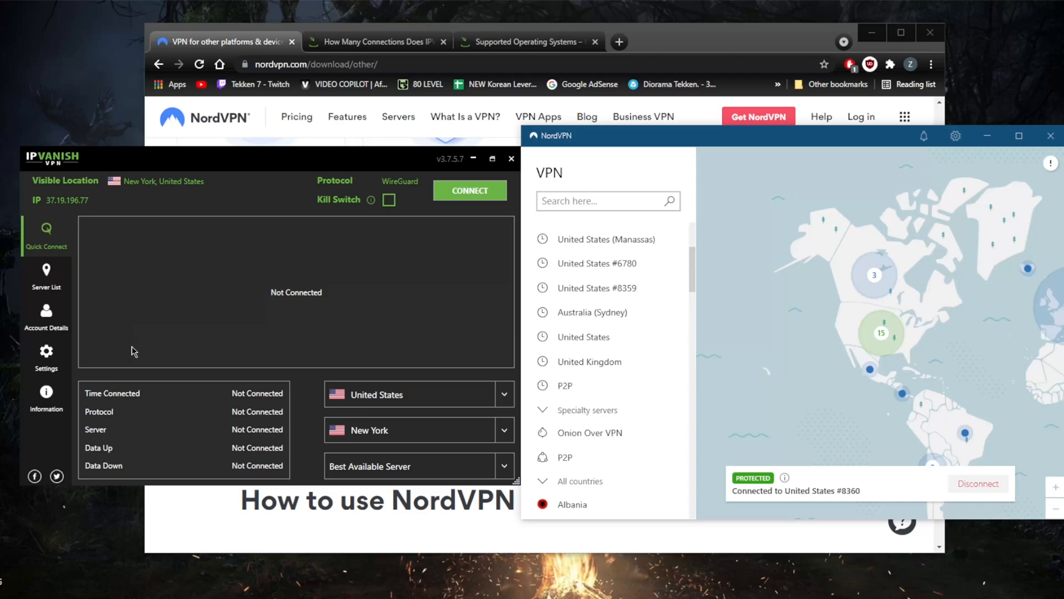
- Review Settings' Connection security features, then switch to the Server List
click(46, 356)
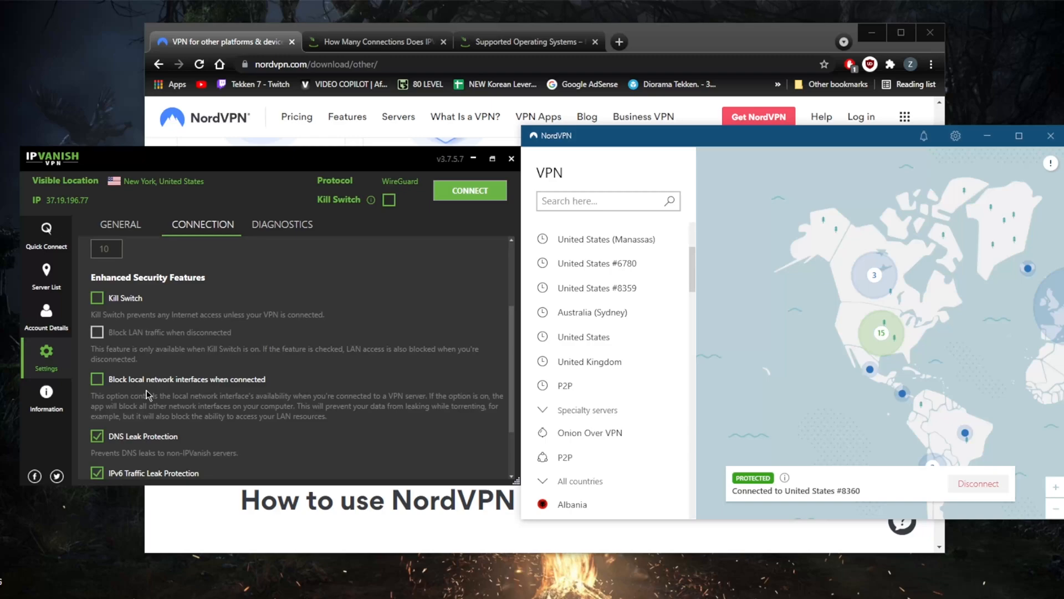
click(45, 275)
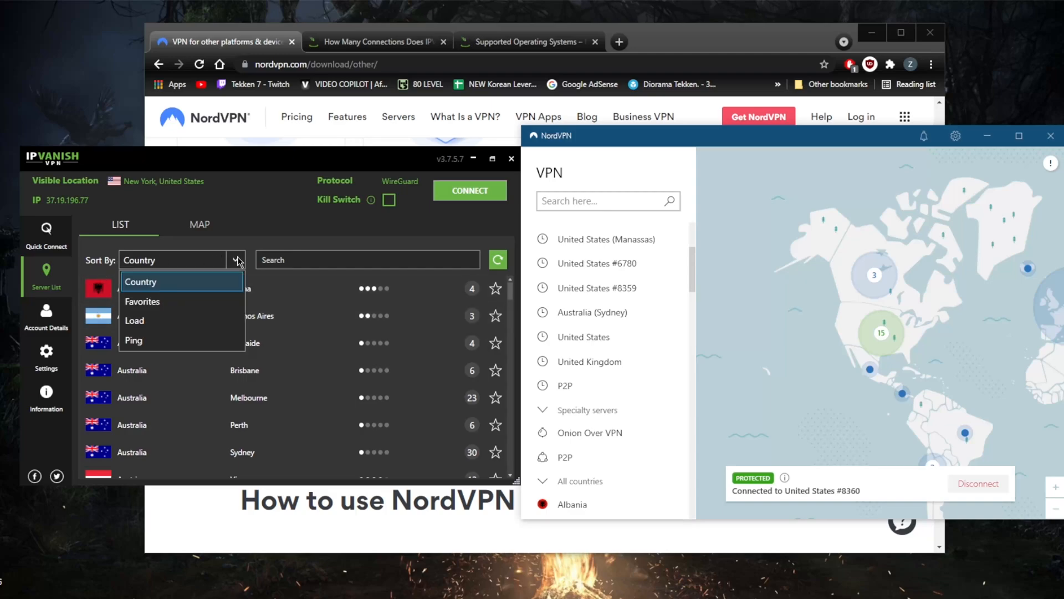
- Sort the server list by Favorites instead of Country
click(143, 301)
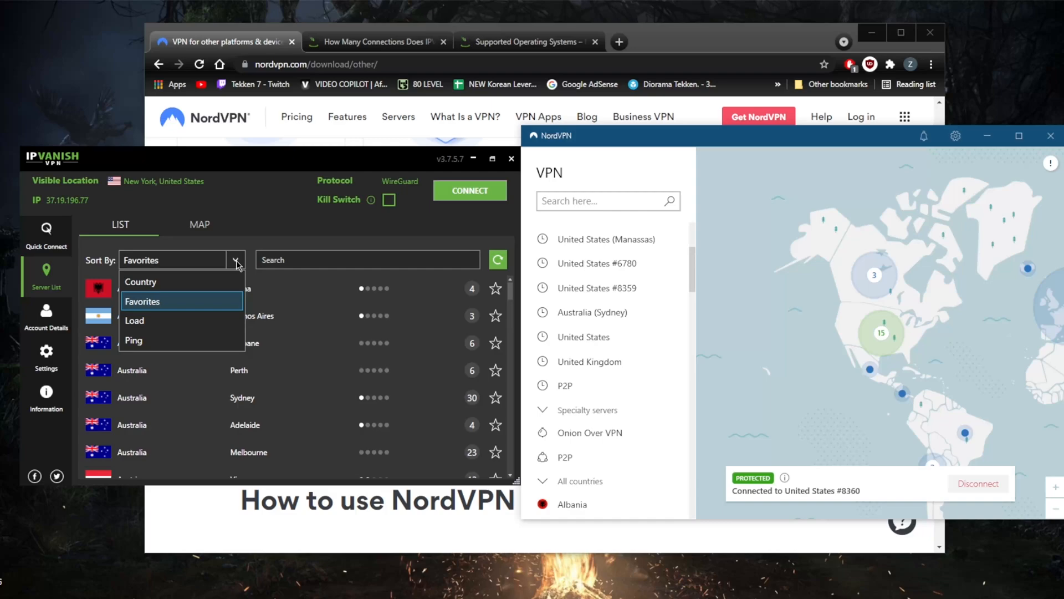
click(142, 300)
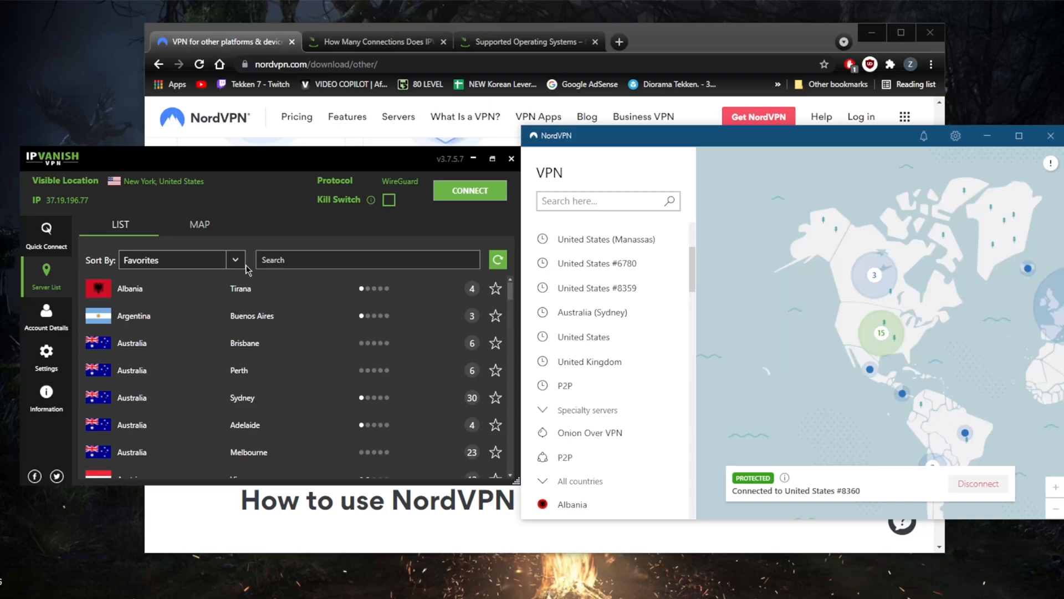
mouse_move(744, 239)
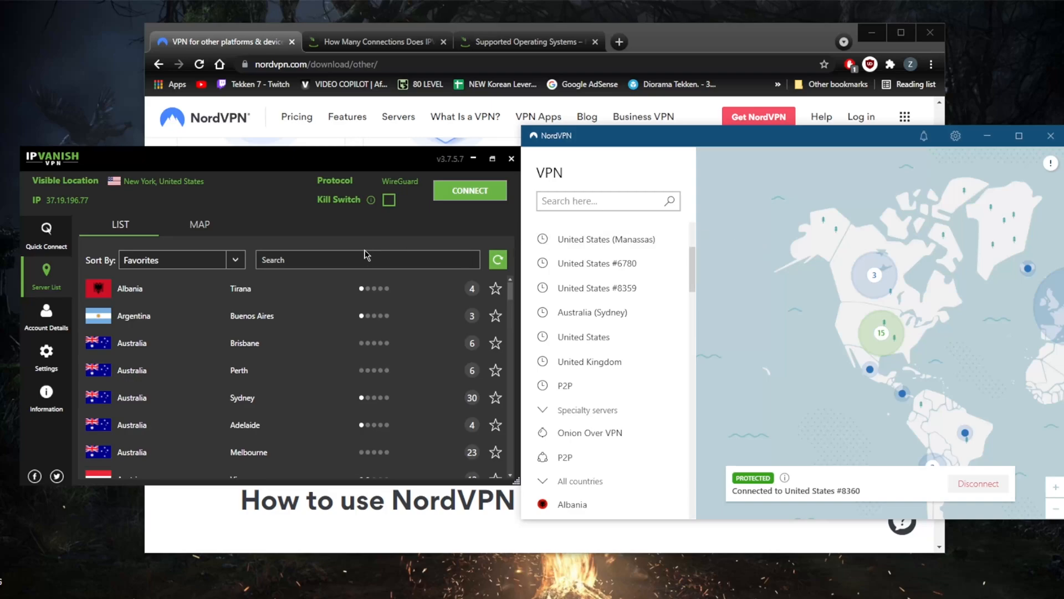
mouse_move(233, 167)
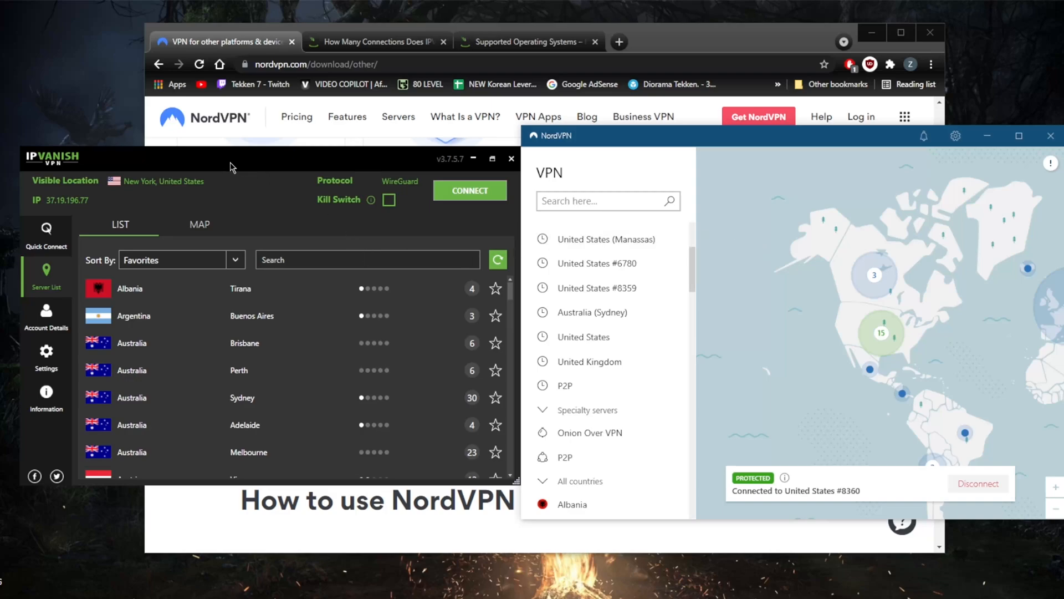
mouse_move(531, 163)
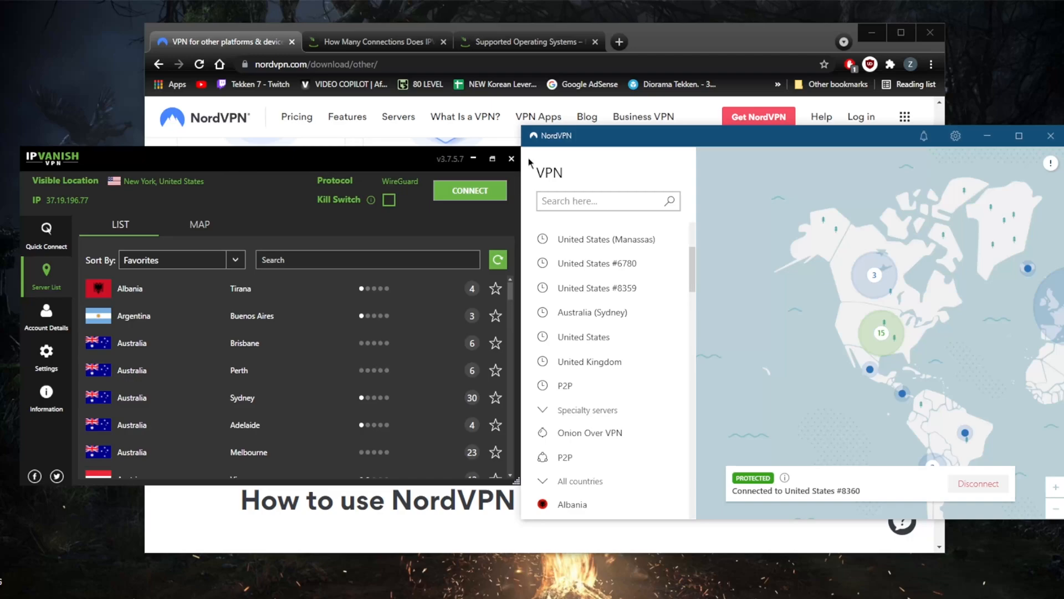
mouse_move(582, 161)
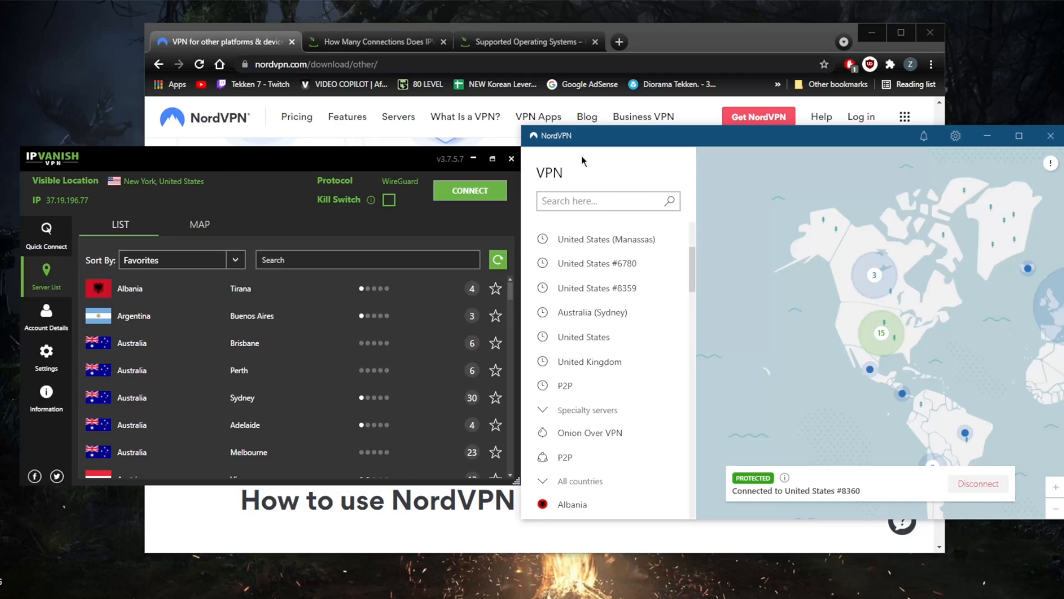